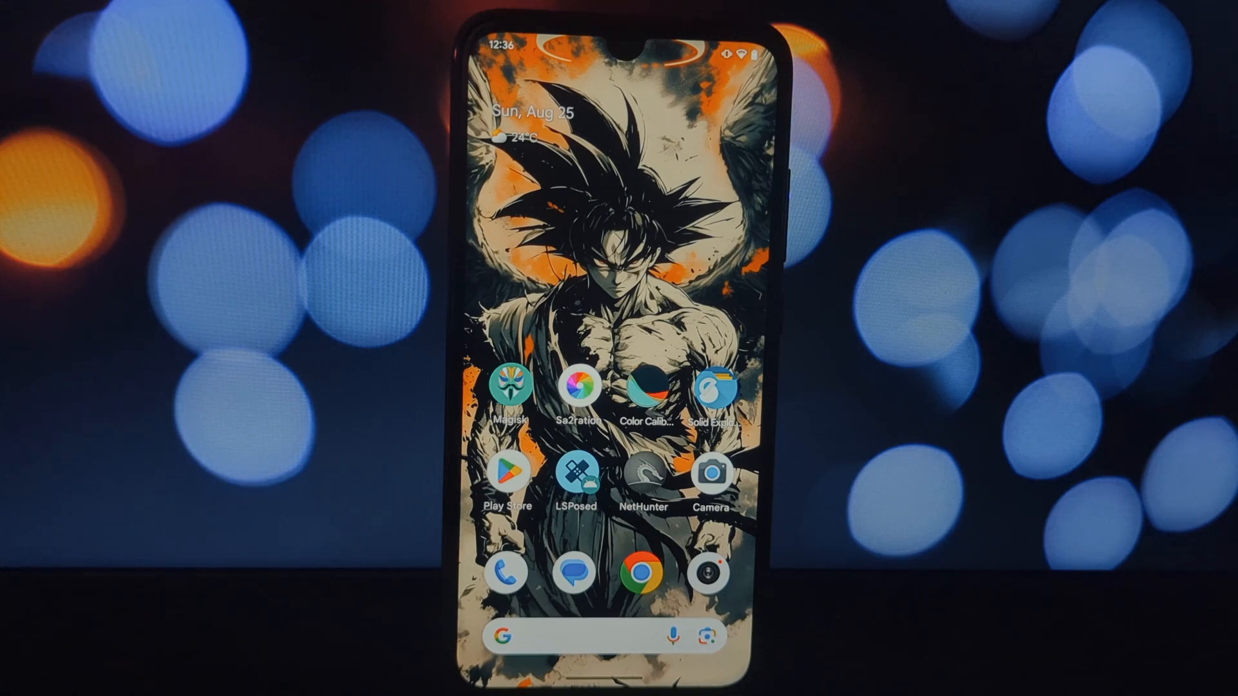
Launch Sa2ration from the home screen, showing saturation at 2.00.
left_click(578, 387)
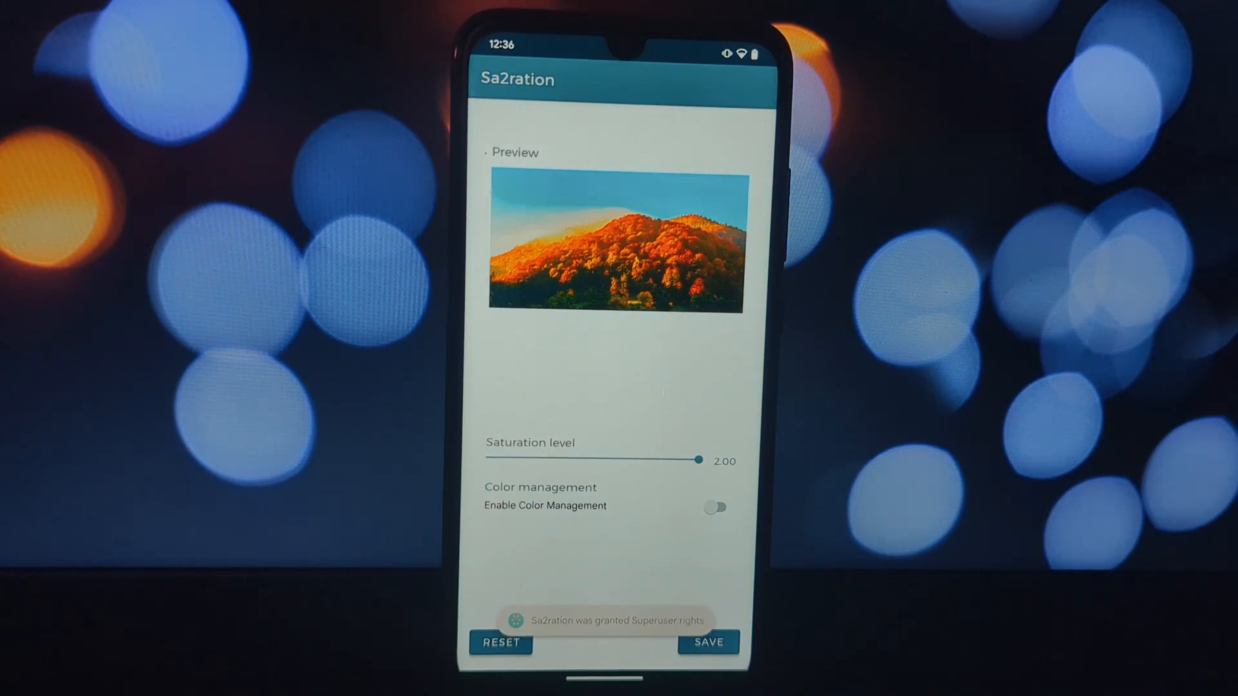
Drag the Sa2ration saturation level down from 2.00 to 0.50.
left_click_drag(701, 458, 528, 459)
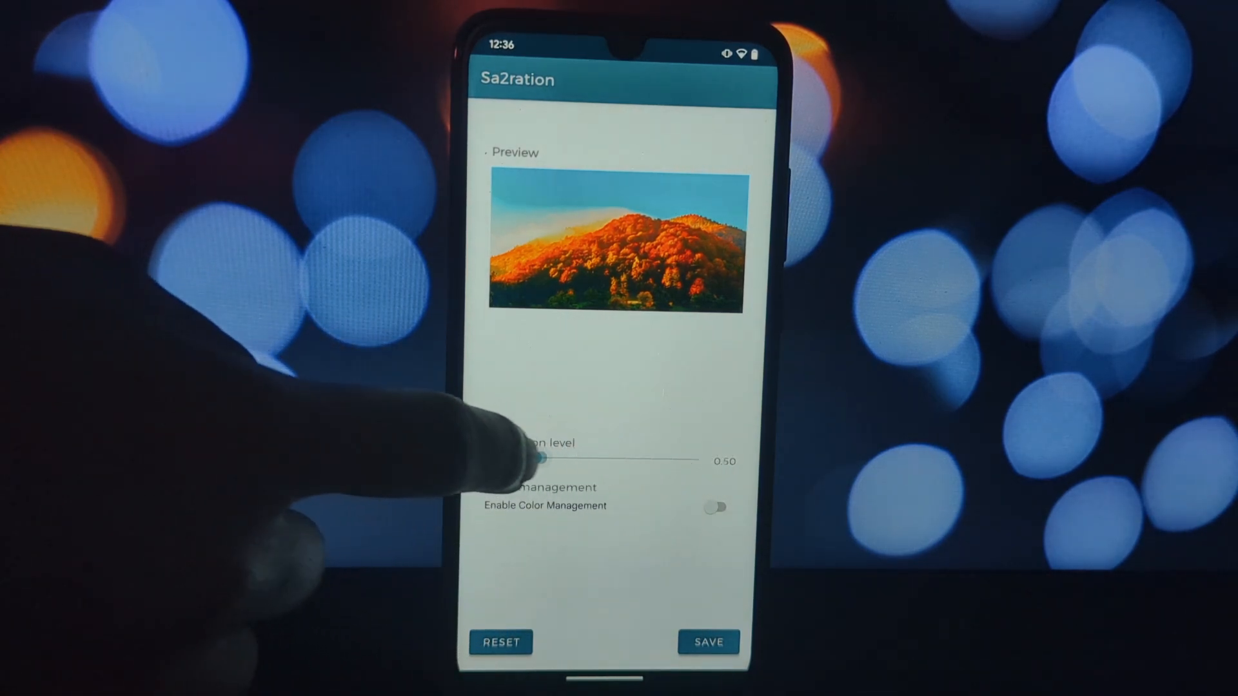
left_click_drag(537, 458, 486, 458)
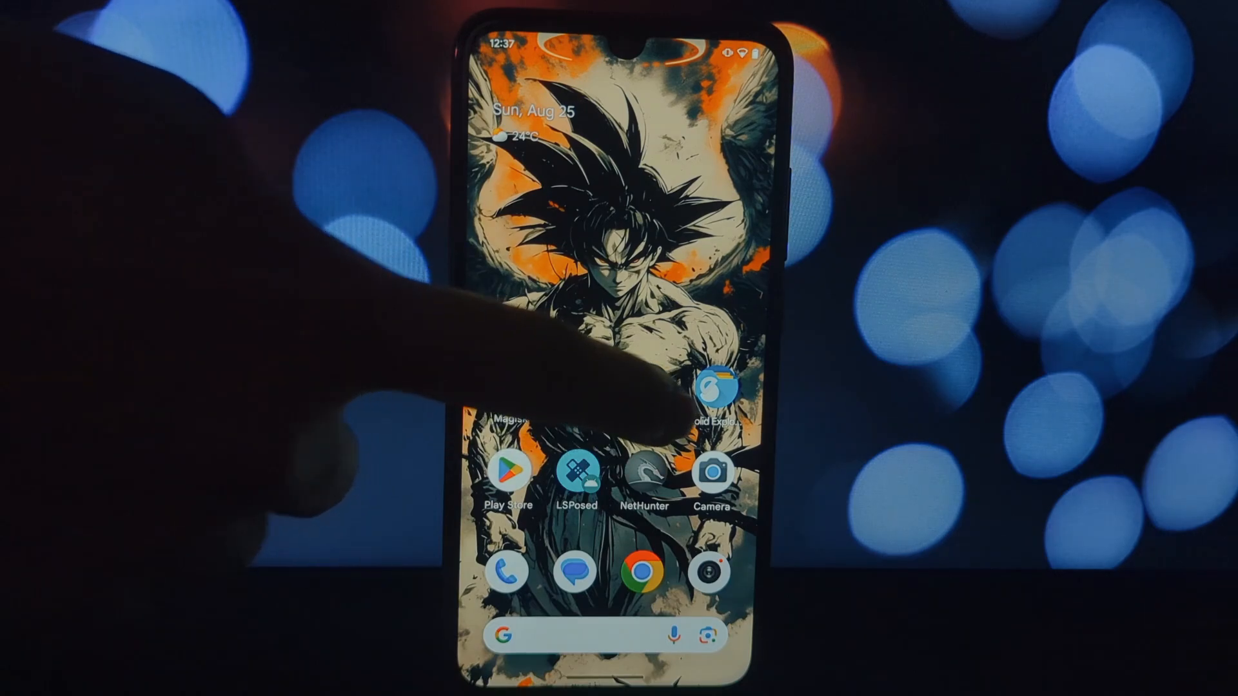
Launch Color Calibrator and adjust the red, green, blue and intensity sliders.
left_click(709, 395)
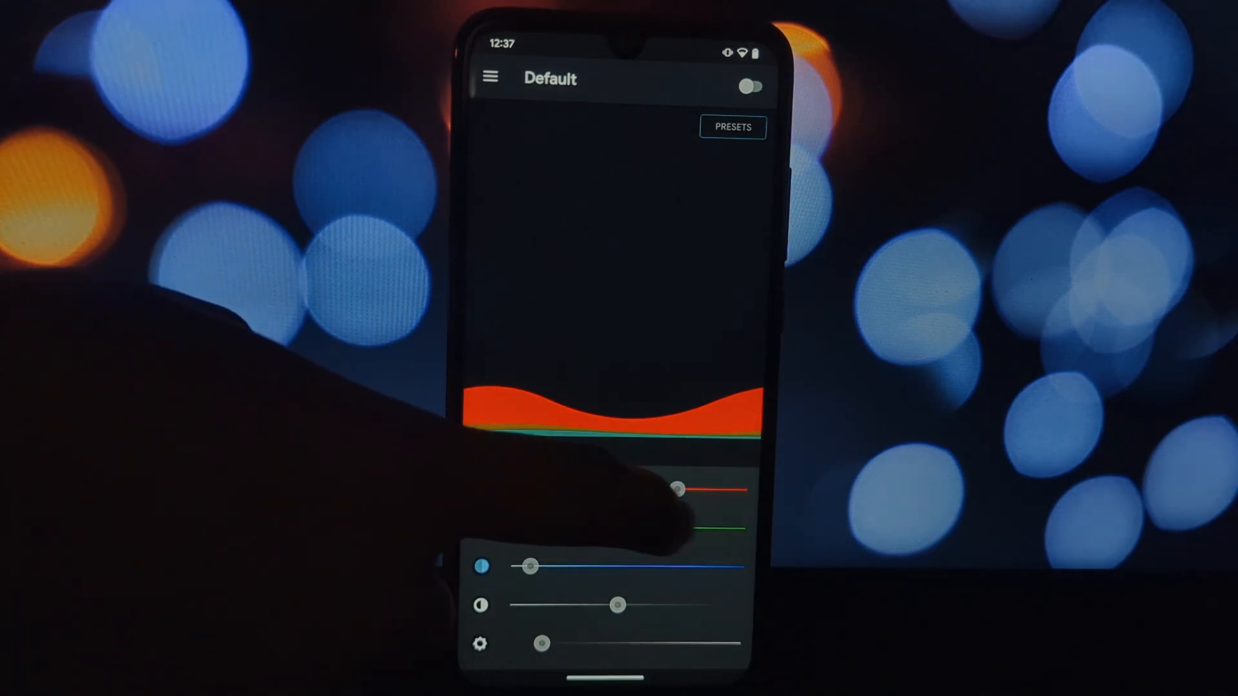
left_click_drag(679, 490, 565, 488)
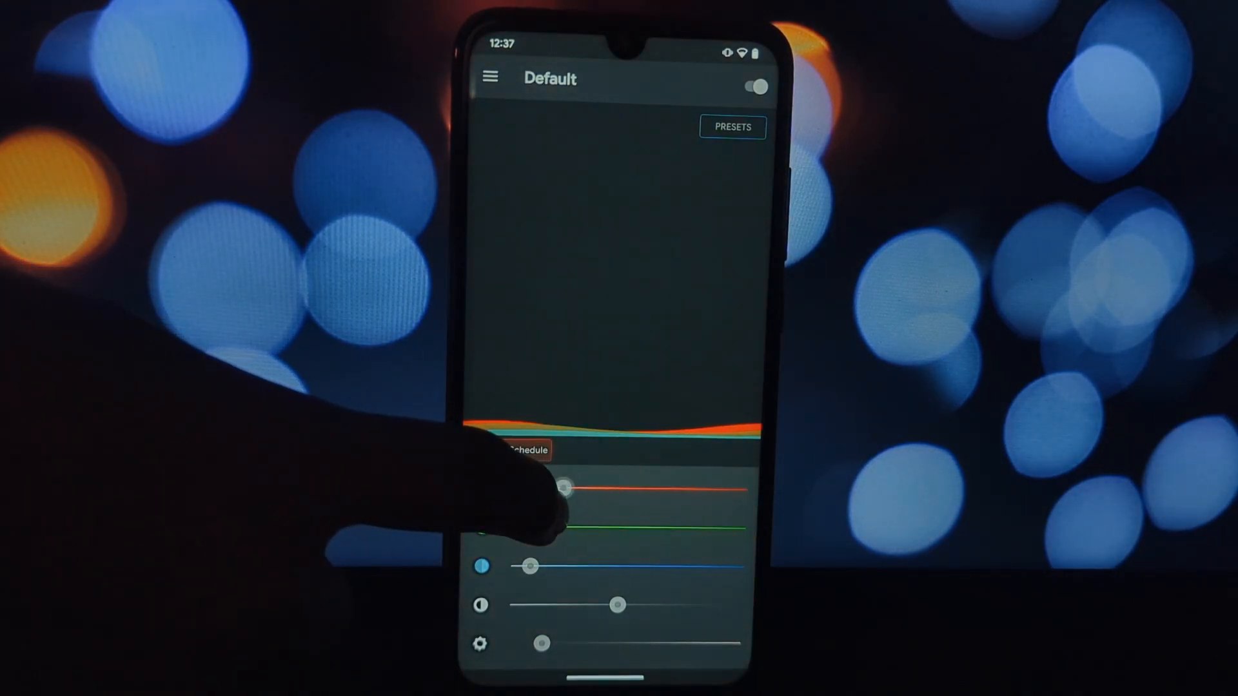
left_click_drag(560, 490, 642, 489)
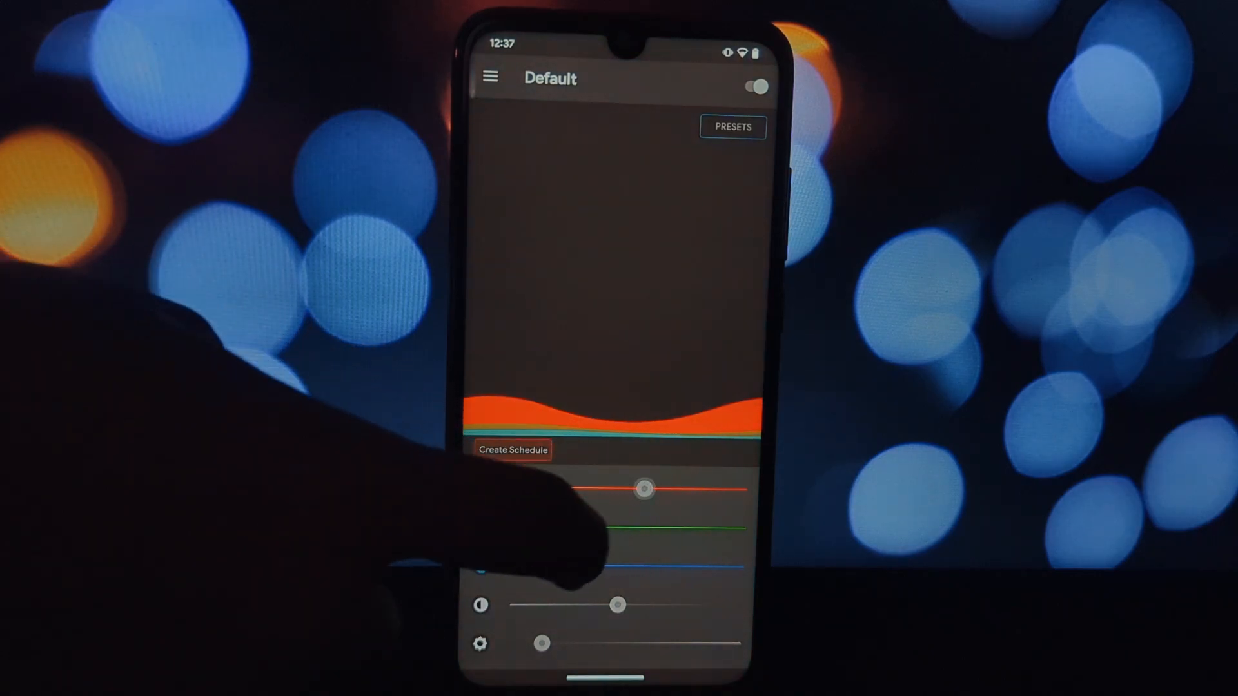
left_click_drag(644, 489, 486, 486)
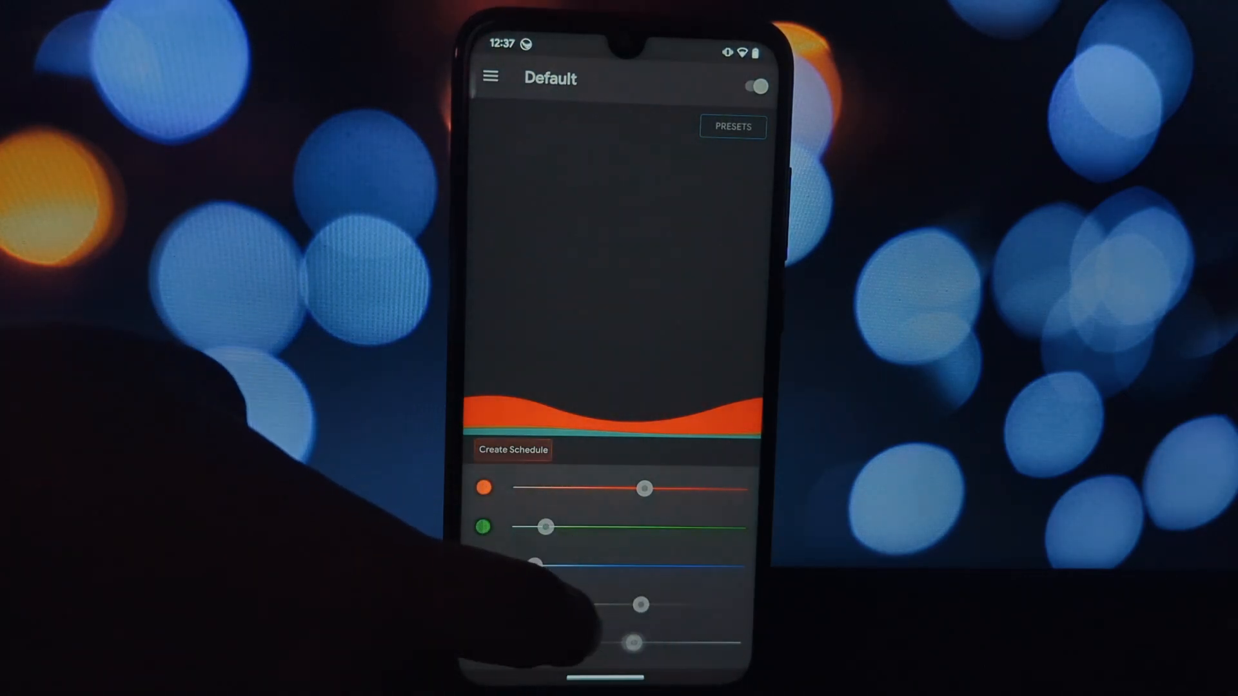
Try a warm preset, then apply the Cool blue-tinted preset.
left_click(731, 126)
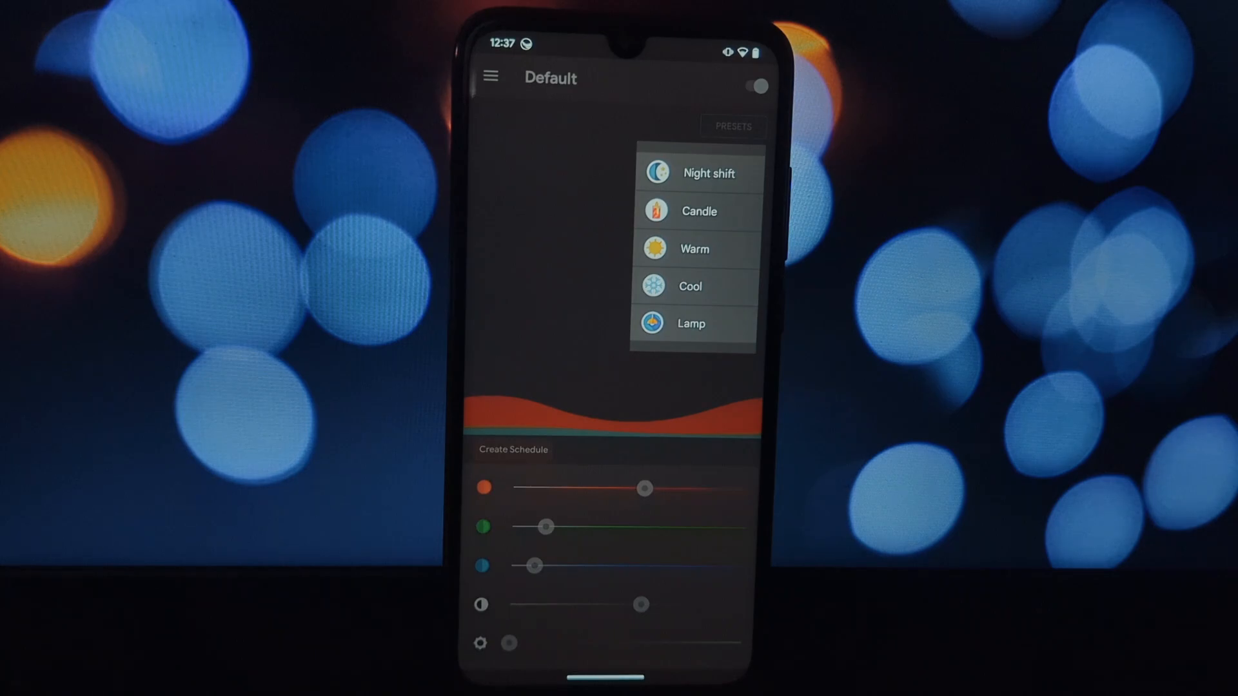
left_click(732, 127)
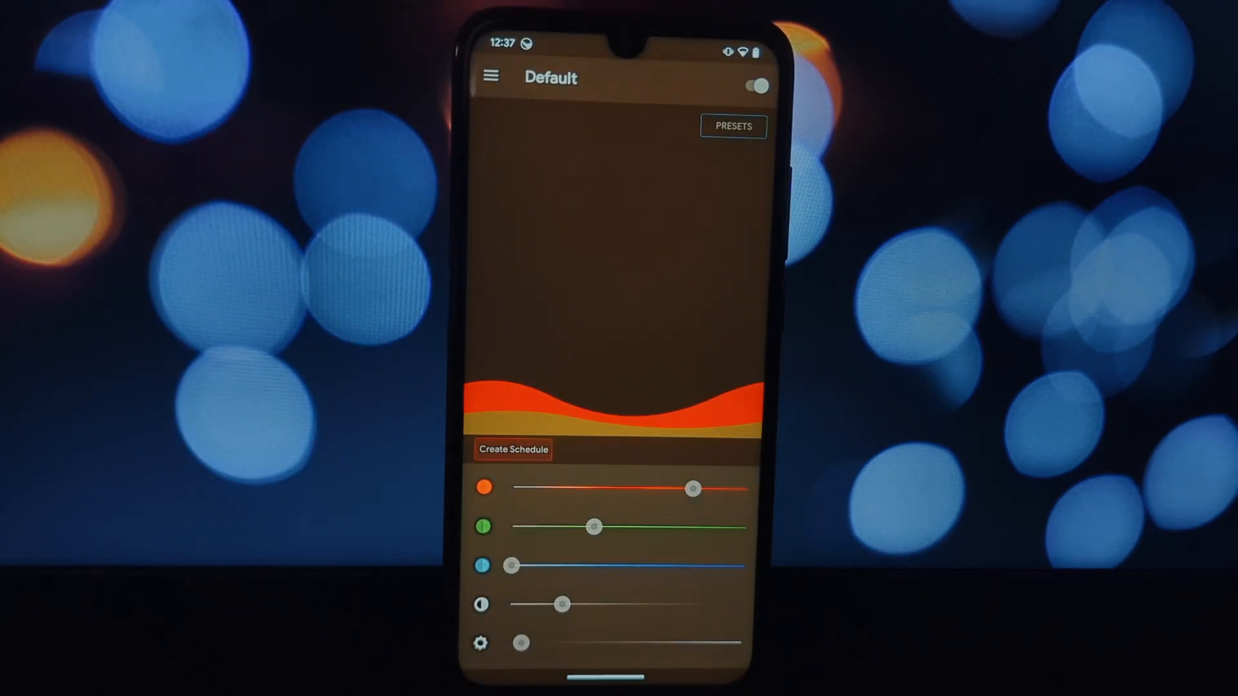
left_click(732, 127)
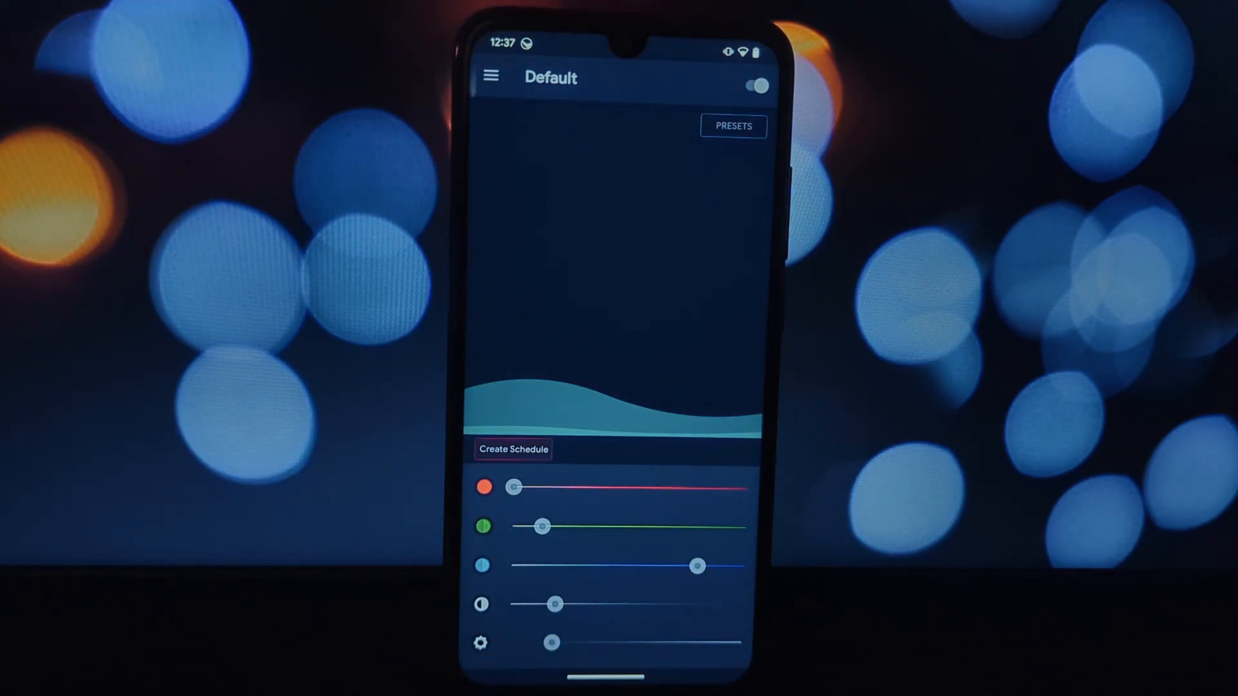
Apply a warmer red-leaning preset and open the profile options side menu.
left_click(732, 126)
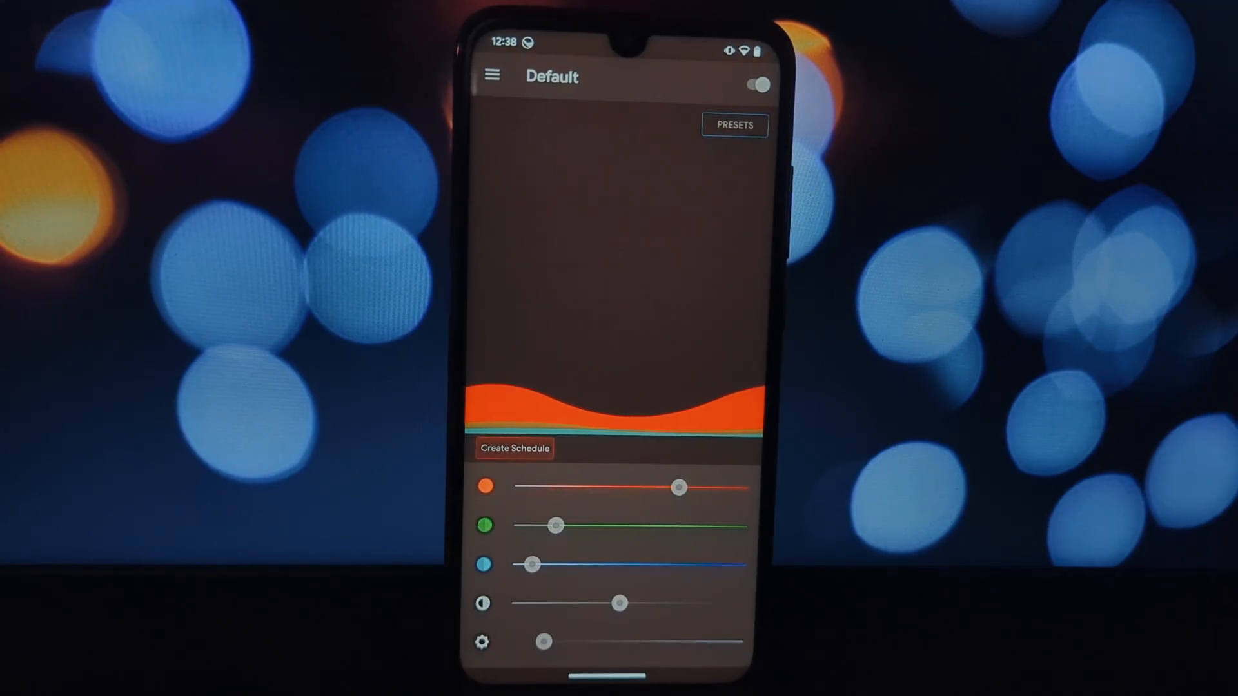
left_click(491, 75)
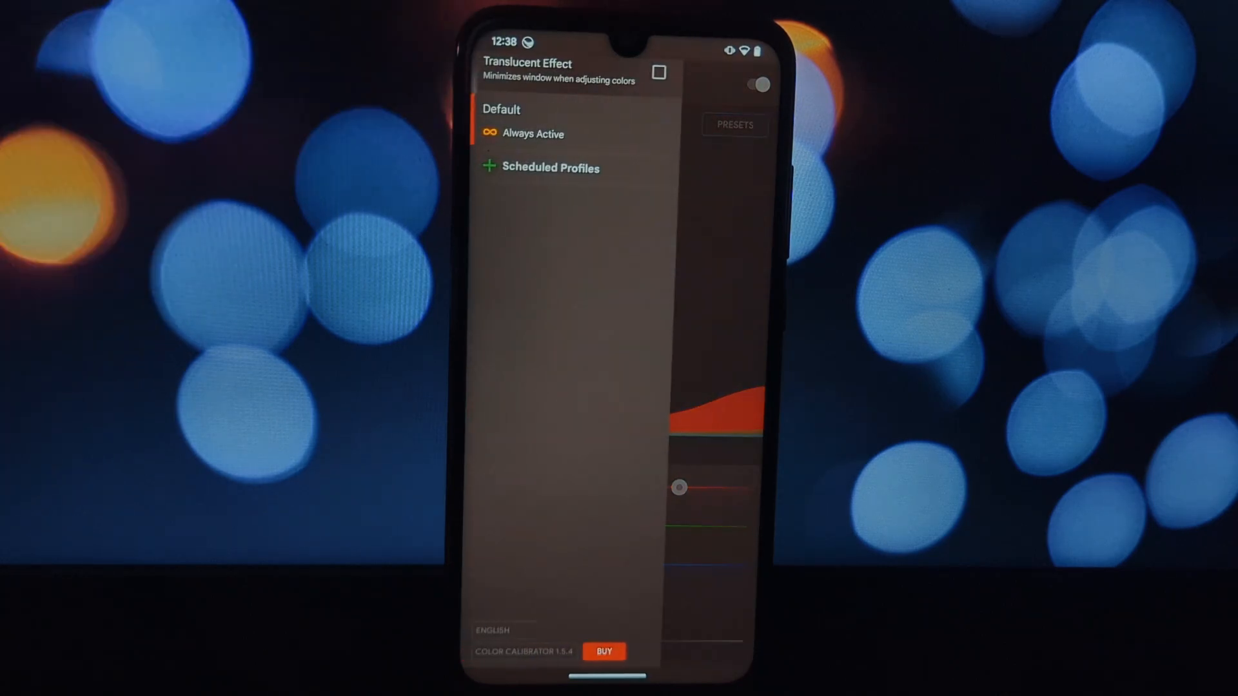